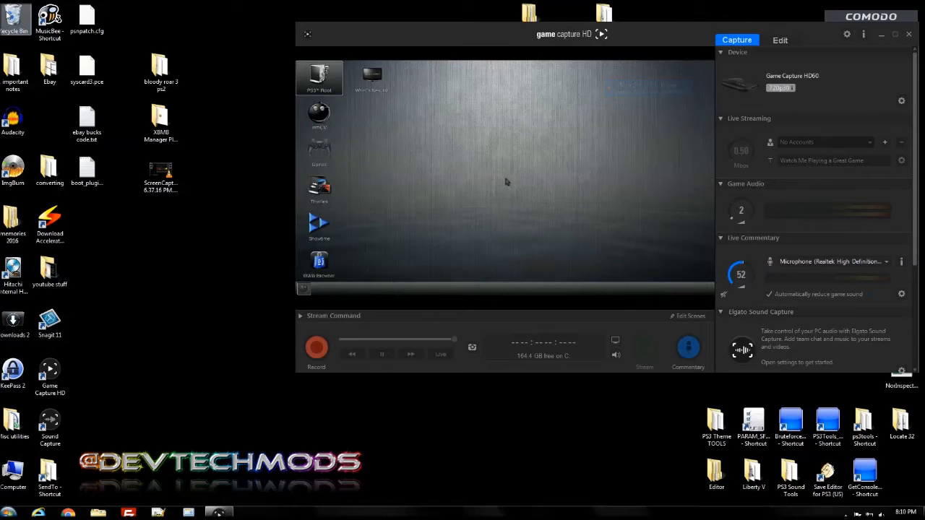
Launch the PS3 file manager and show the /dev_hdd0 internal hard drive listing.
click(319, 116)
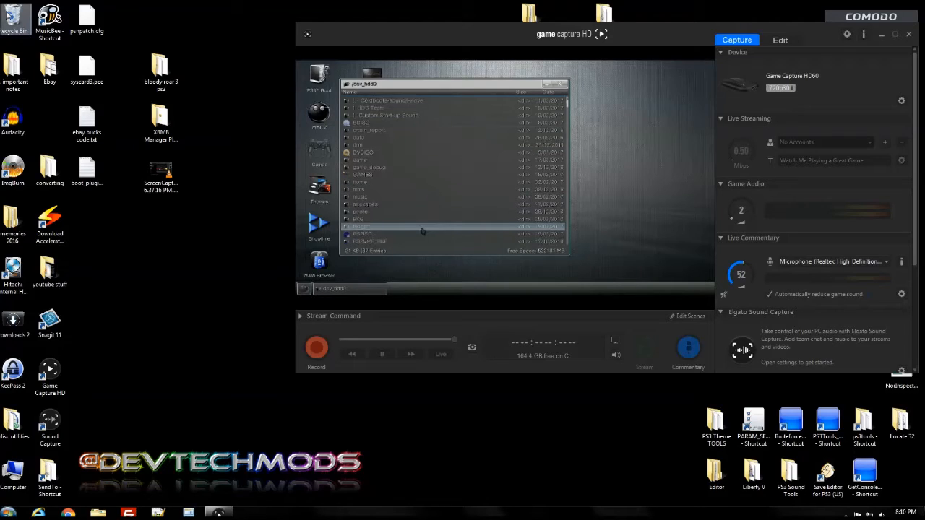
Browse /dev_hdd0/tmp, scrolling through the leftover wm_ folders and files.
scroll(down, 3)
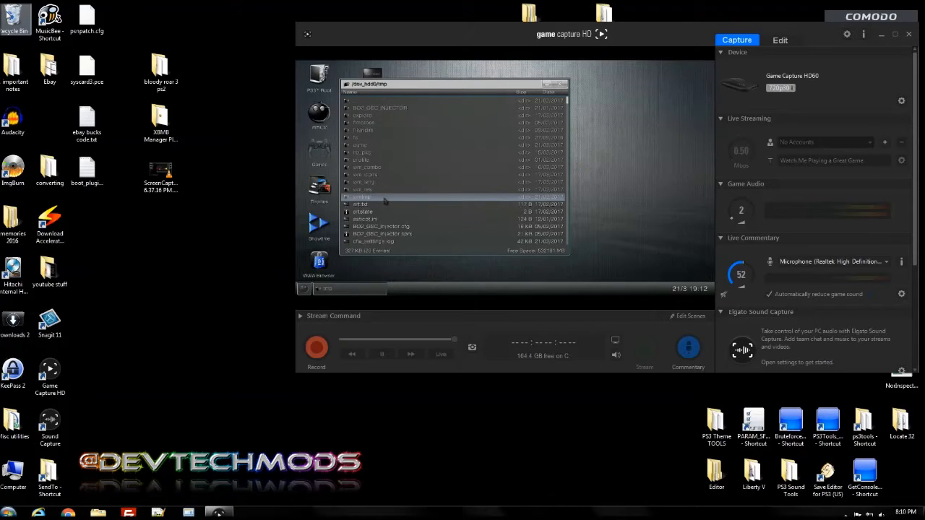
scroll(down, 3)
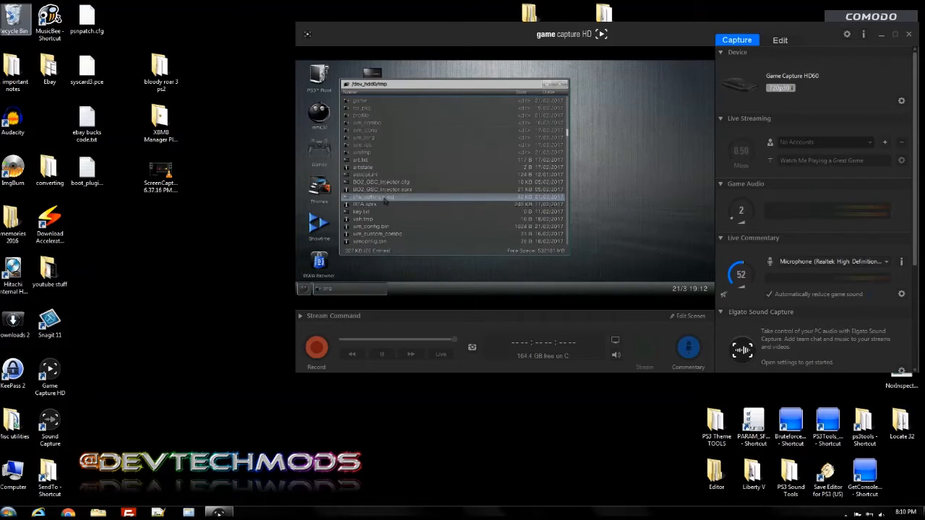
scroll(down, 3)
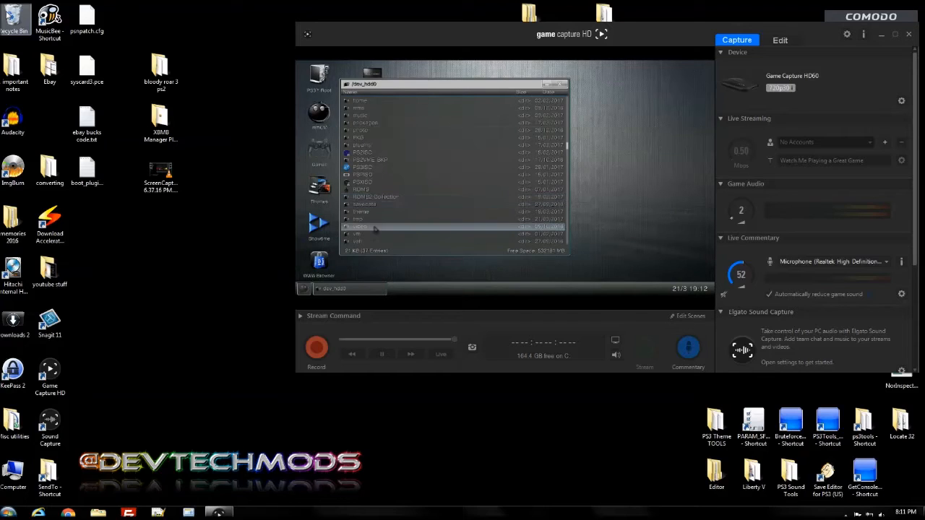
Scroll to the end of /dev_hdd0 and highlight boot_plugins.txt beside LAUNCH.SPRX.
scroll(down, 3)
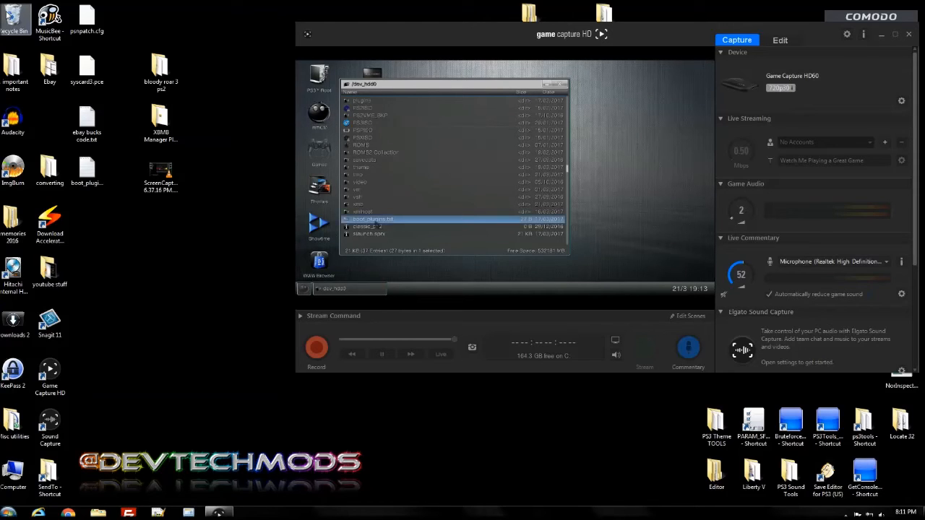
click(375, 226)
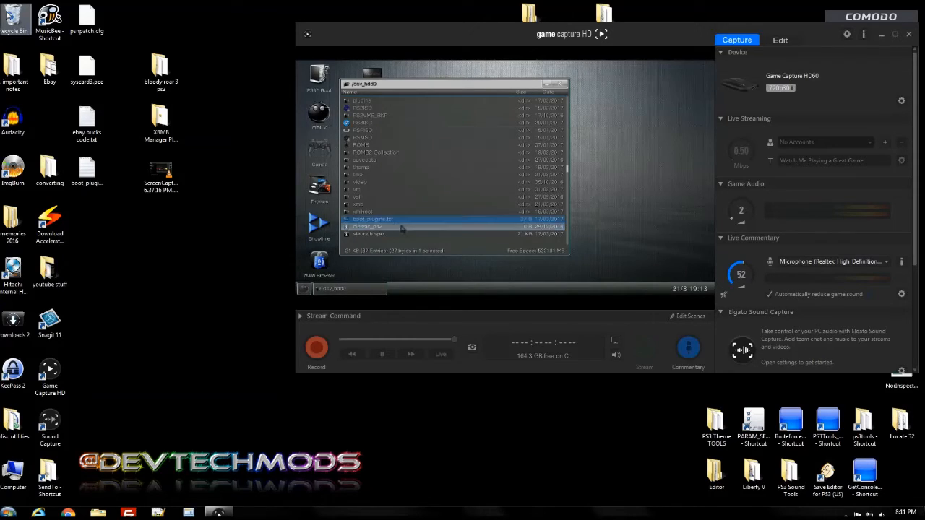